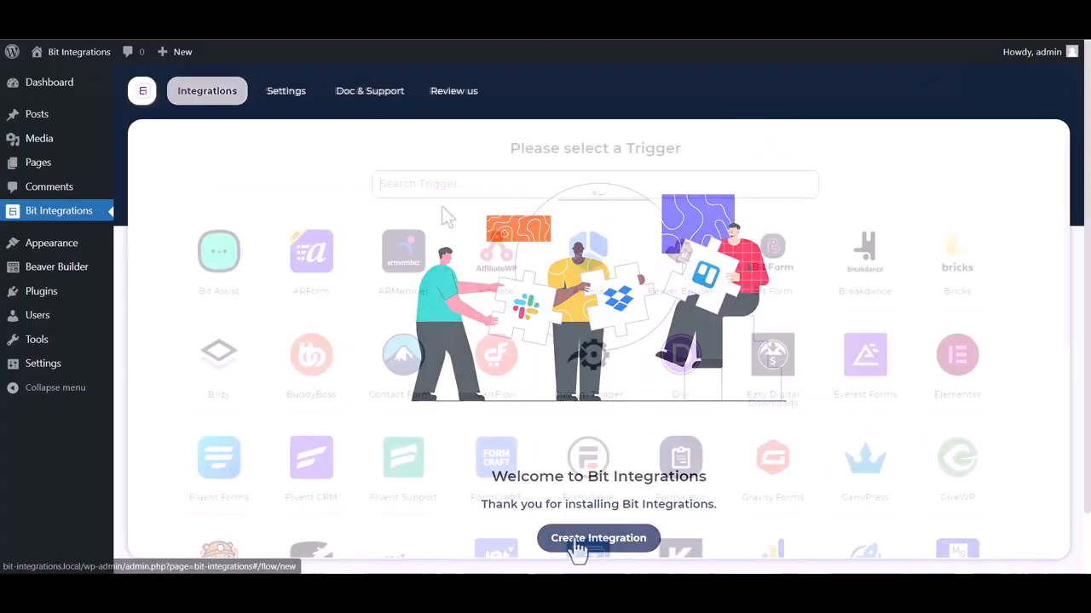
Create a new integration with Beaver Builder's Contact Form as the trigger.
{"action": "left_click", "coordinate": [597, 537]}
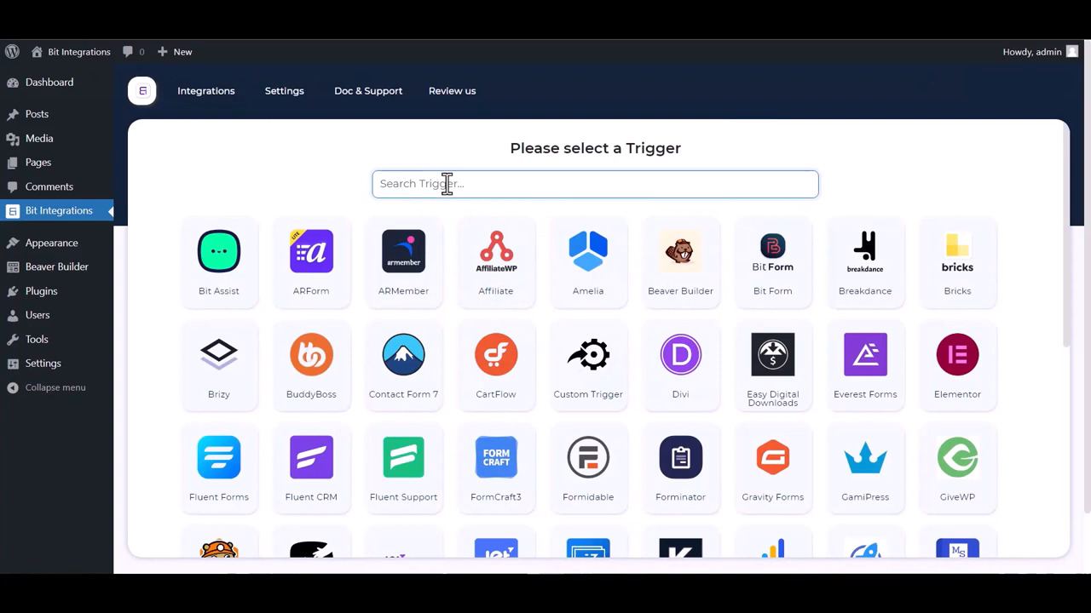
{"action": "type", "text": "bea"}
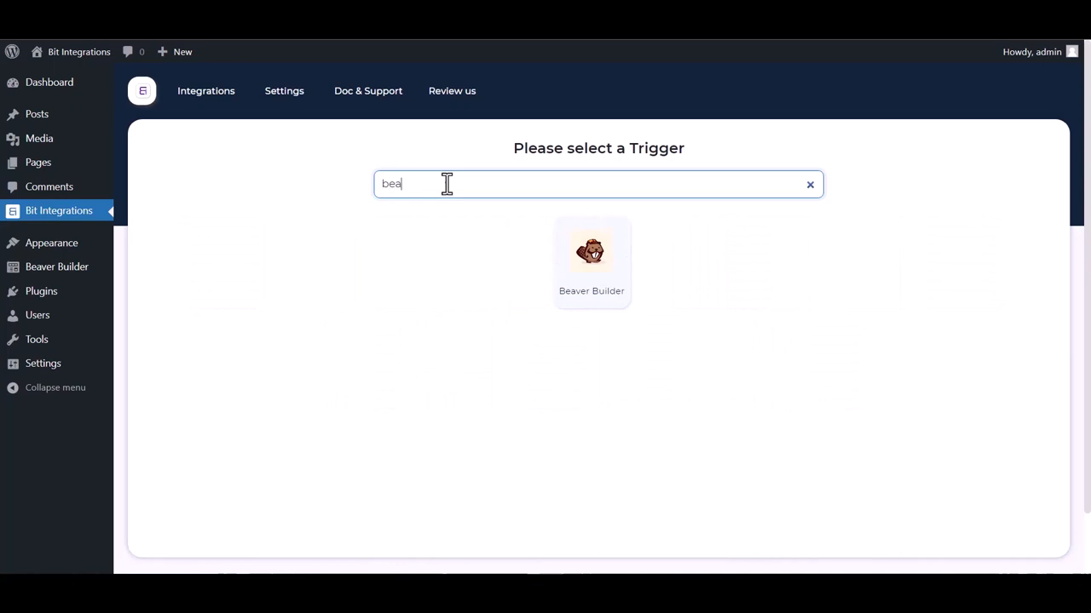
{"action": "left_click", "coordinate": [591, 251]}
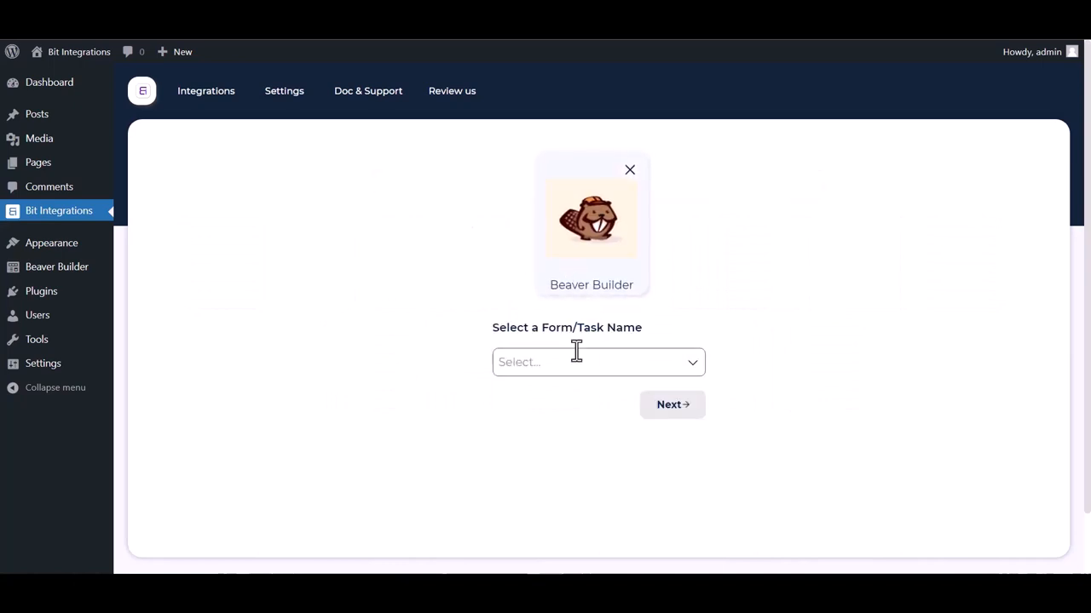
{"action": "left_click", "coordinate": [596, 362]}
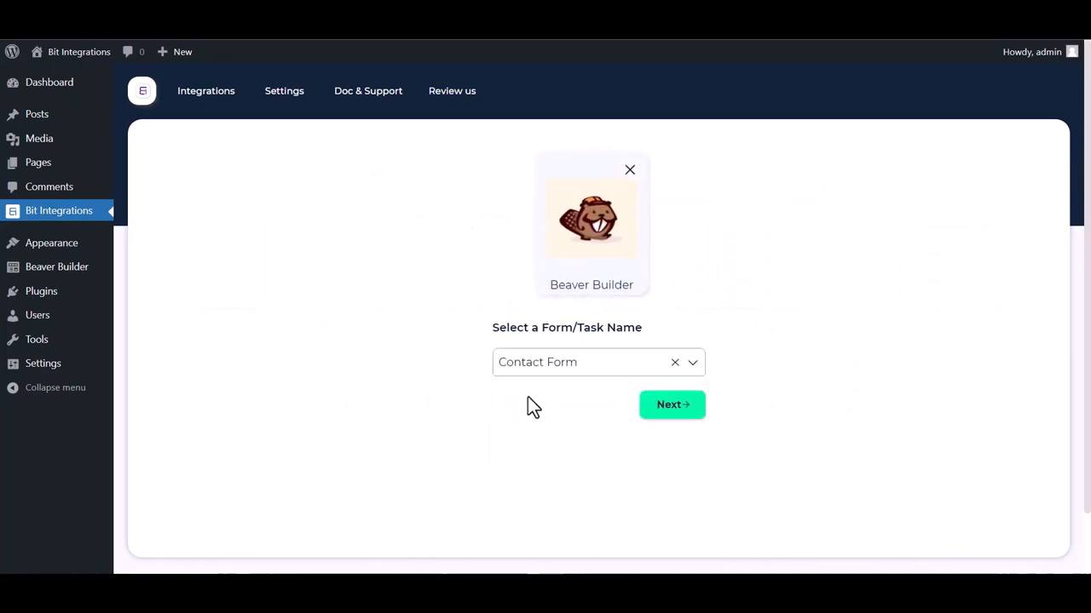
Choose Demio as the integration's action.
{"action": "left_click", "coordinate": [672, 404]}
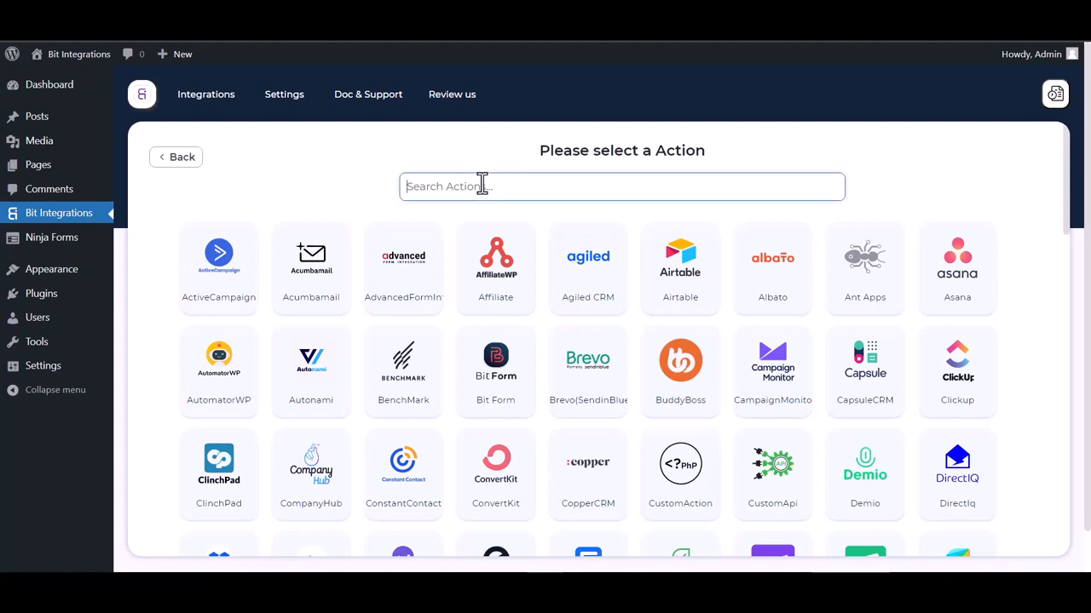
{"action": "type", "text": "demi"}
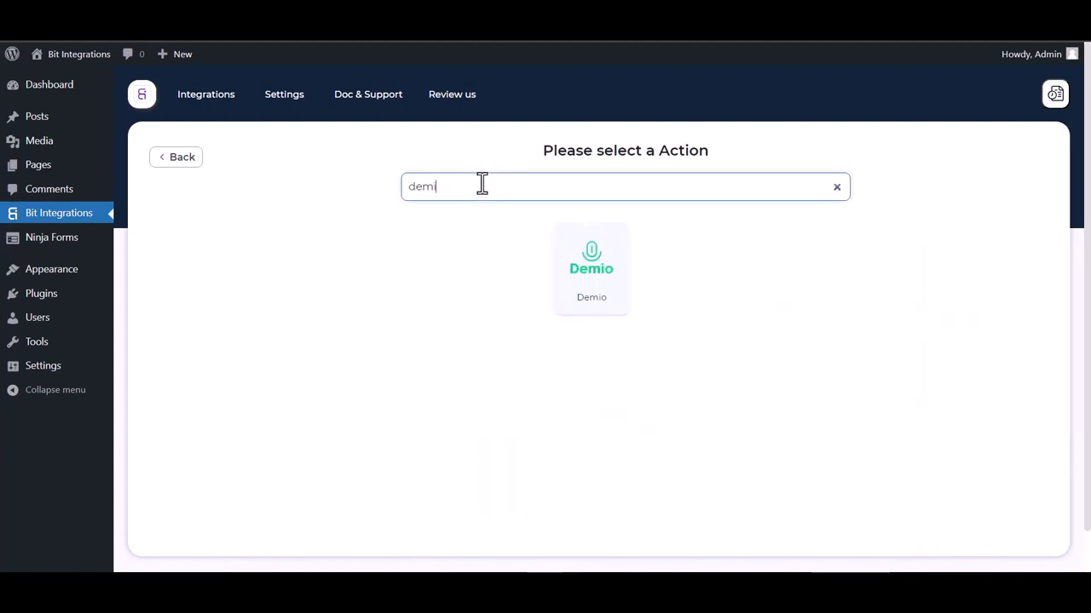
{"action": "left_click", "coordinate": [591, 268]}
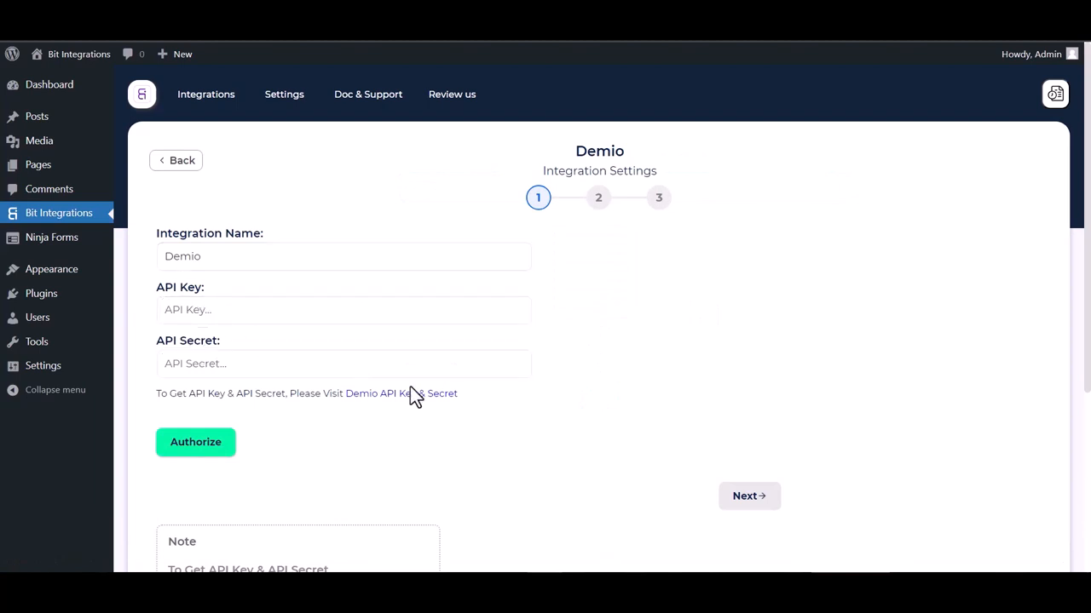
{"action": "mouse_move", "coordinate": [400, 405]}
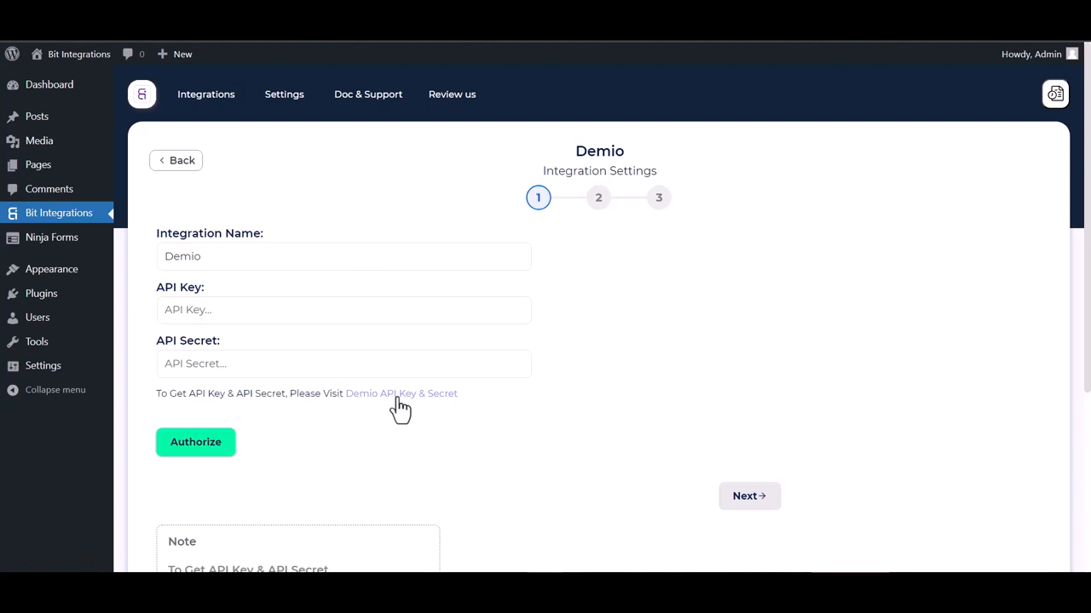
Enter the Demio API key and API secret and authorize the connection.
{"action": "left_click", "coordinate": [400, 393]}
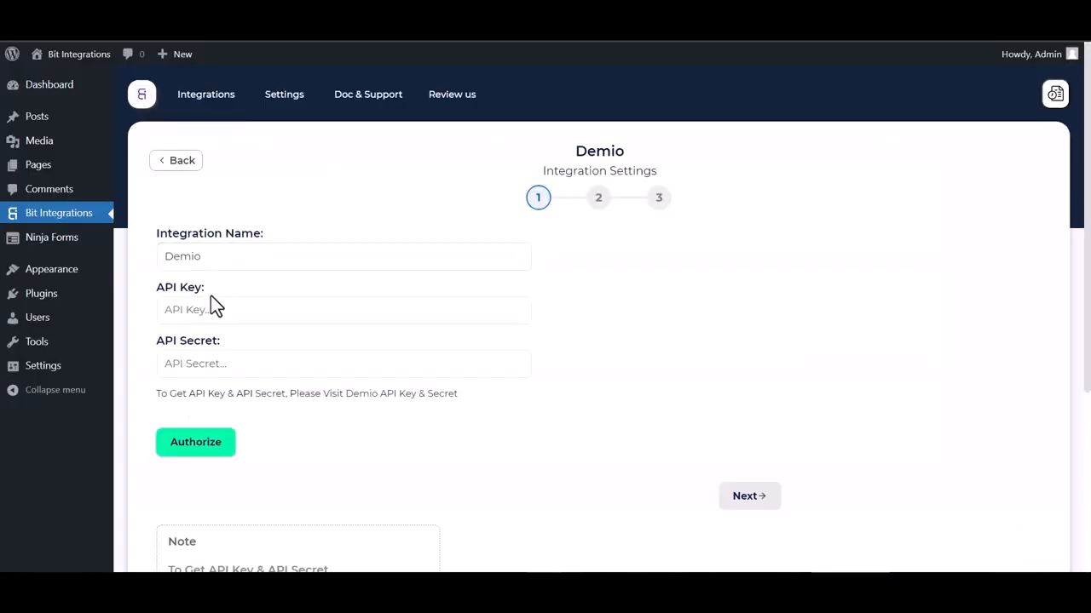
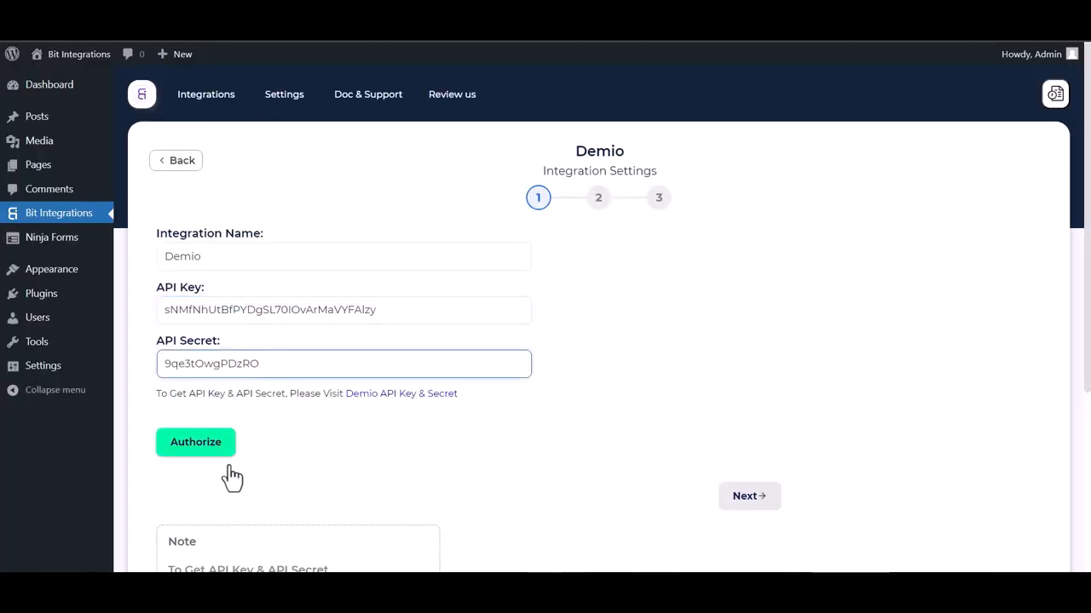
{"action": "left_click", "coordinate": [195, 442]}
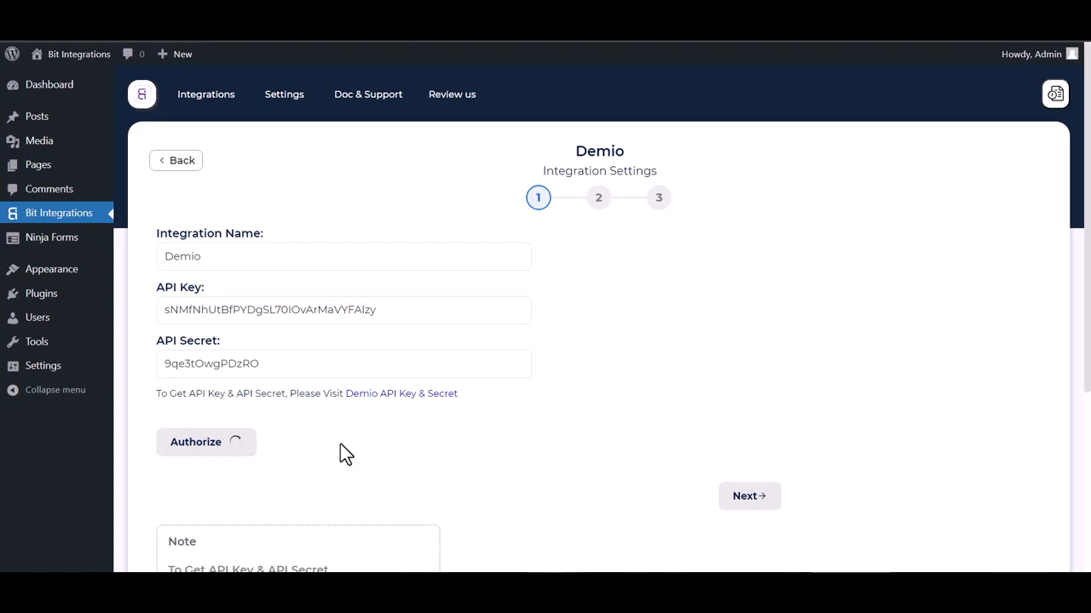
{"action": "left_click", "coordinate": [195, 442]}
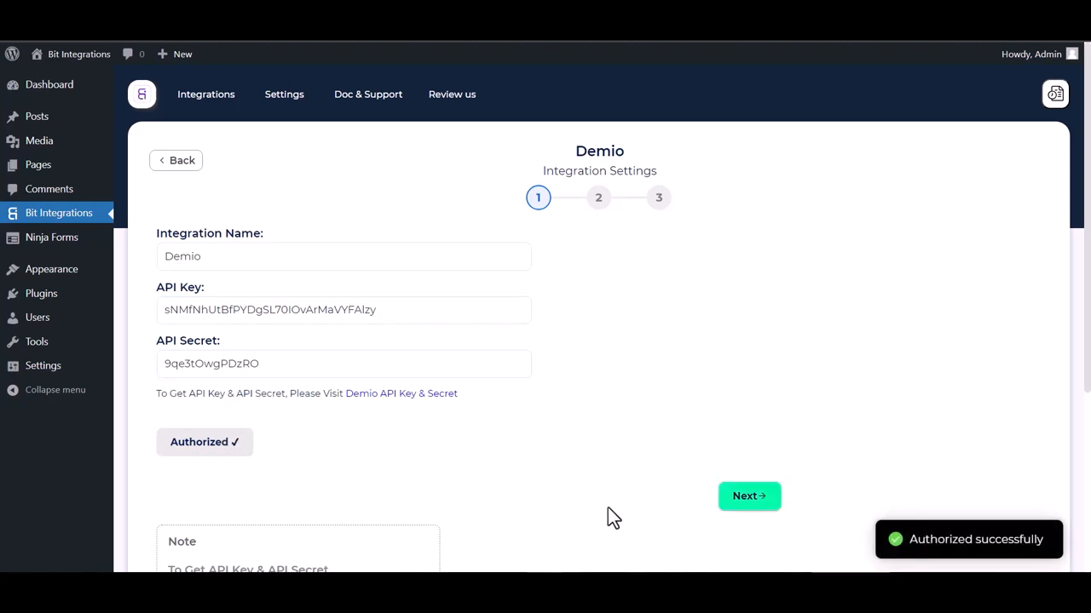
Select the Bit Integrations event and its September 30th, 2023 session in Demio.
{"action": "left_click", "coordinate": [749, 496]}
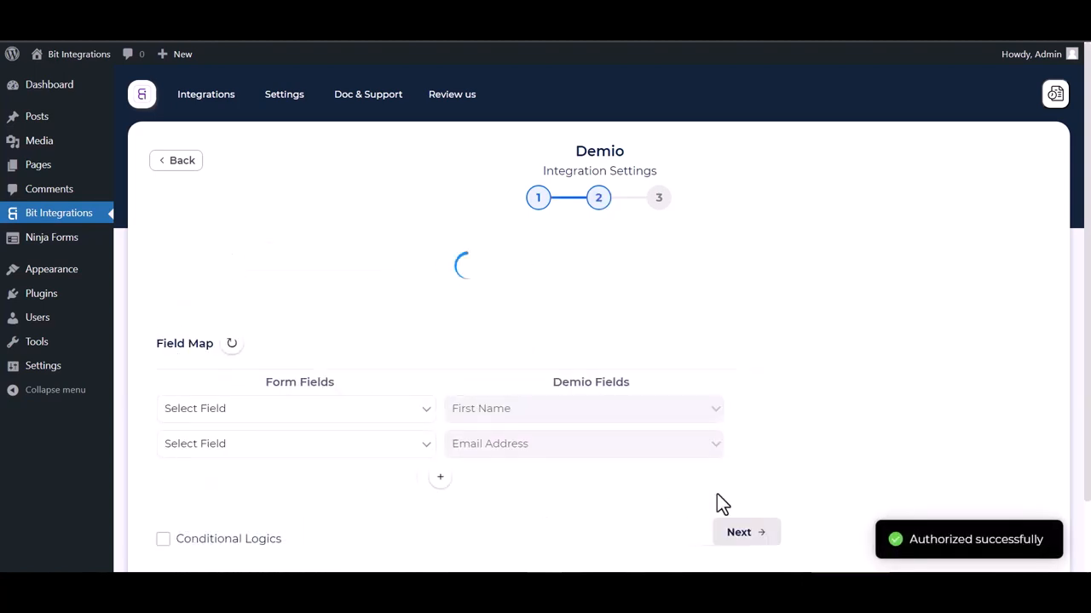
{"action": "left_click", "coordinate": [452, 268]}
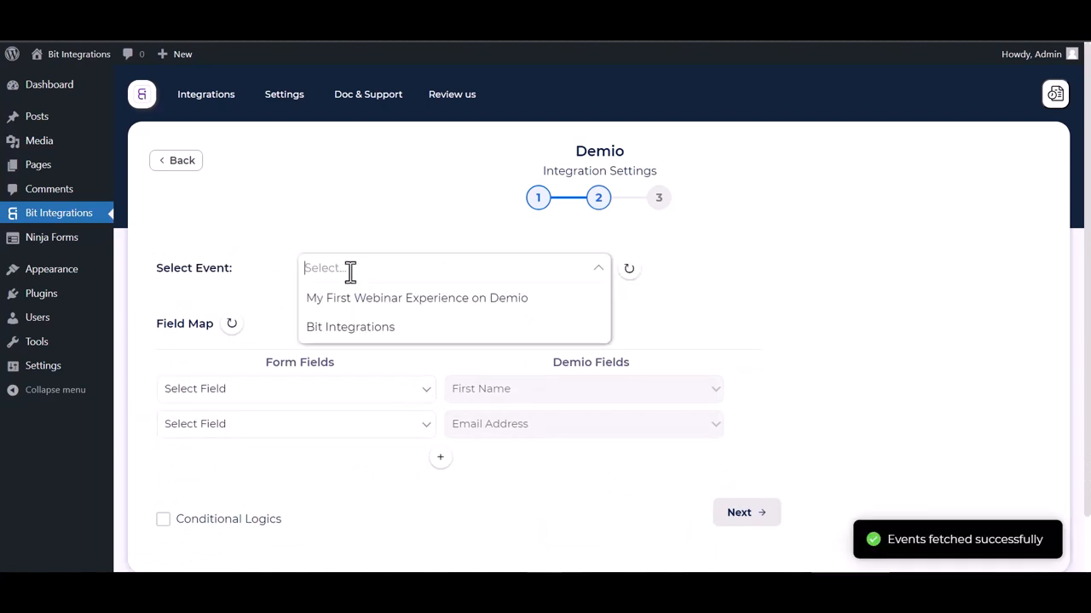
{"action": "left_click", "coordinate": [350, 327]}
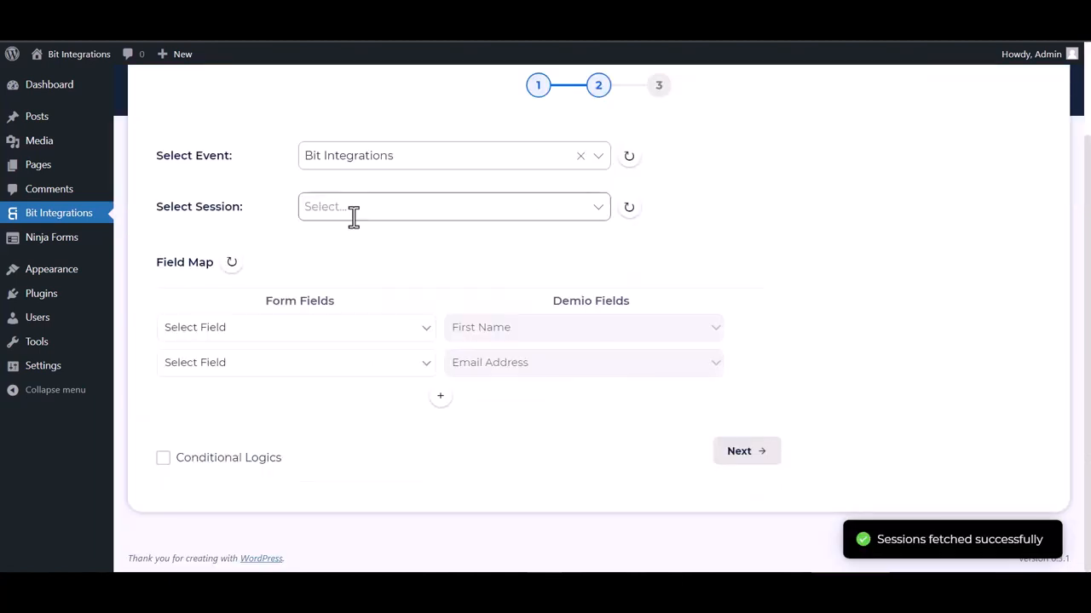
{"action": "left_click", "coordinate": [451, 206]}
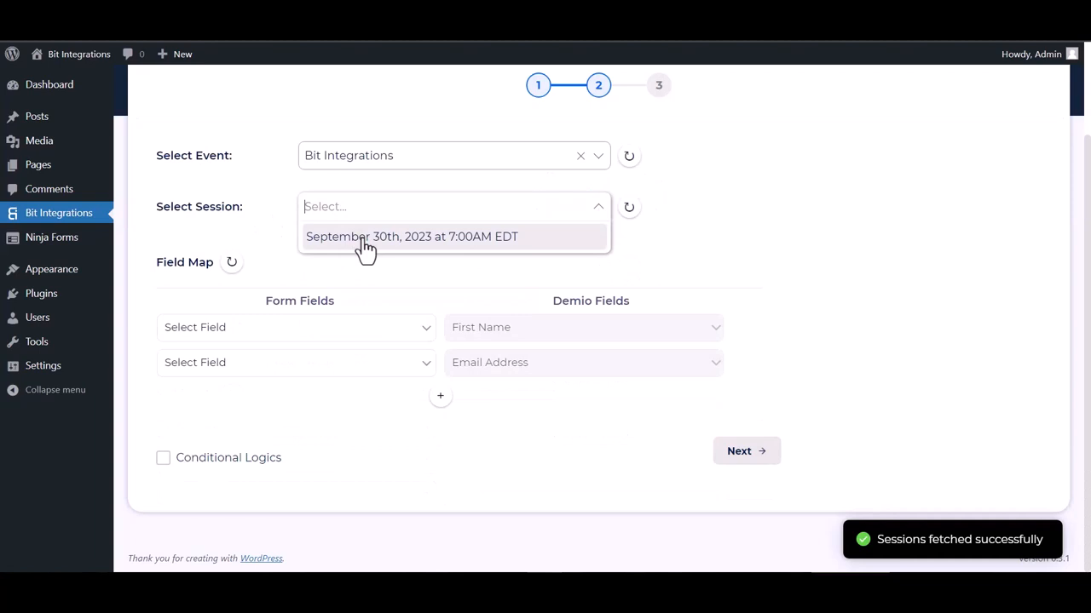
{"action": "left_click", "coordinate": [412, 237]}
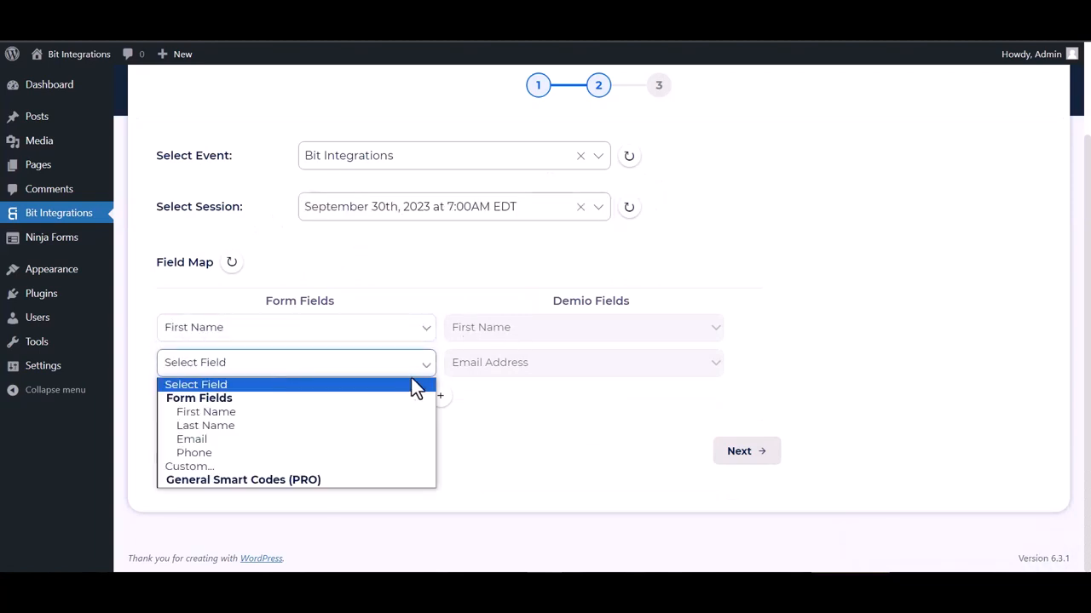
Map Email, Last Name and Phone to Demio's fields, with conditional logic left off.
{"action": "left_click", "coordinate": [192, 439]}
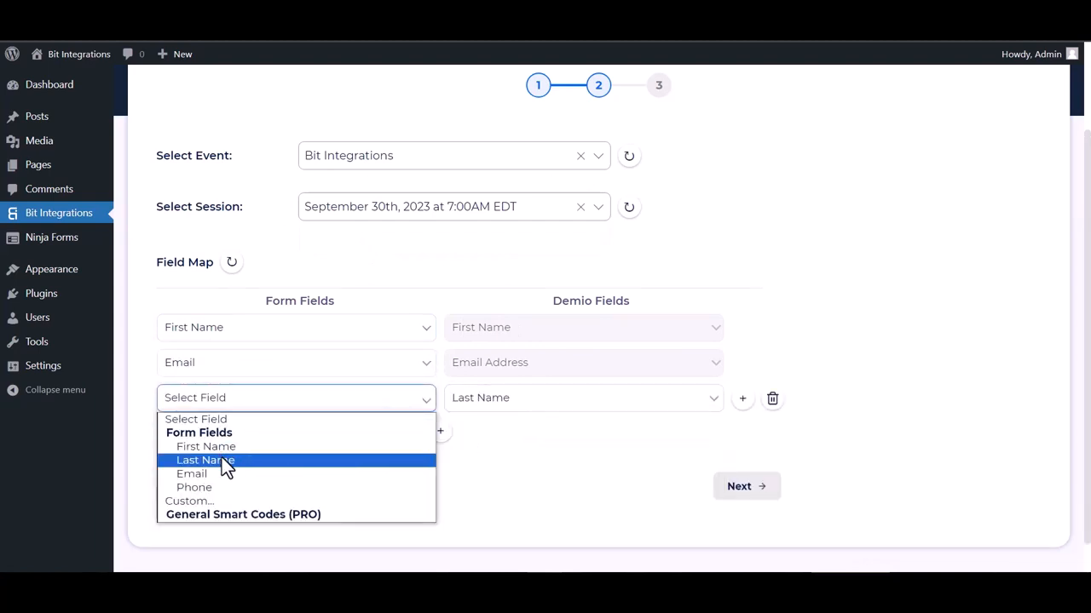
{"action": "left_click", "coordinate": [204, 460]}
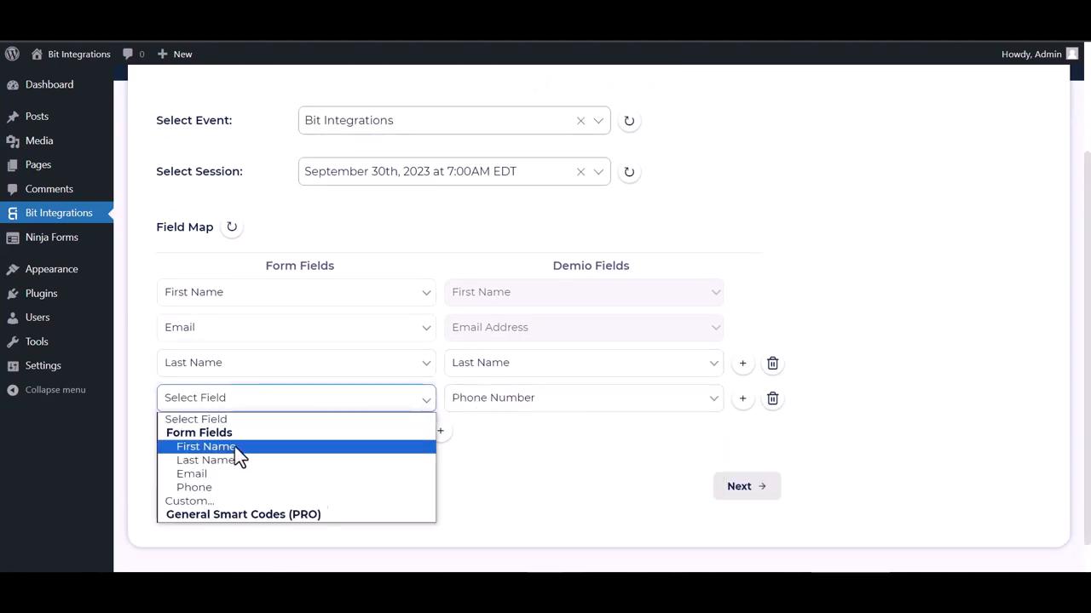
{"action": "left_click", "coordinate": [194, 486]}
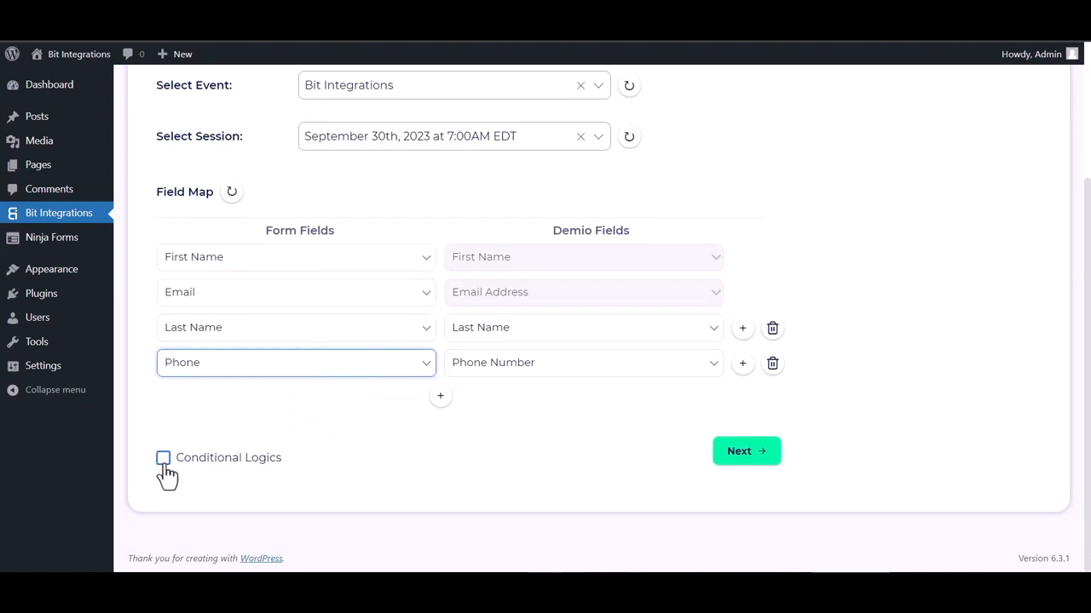
{"action": "left_click", "coordinate": [163, 458]}
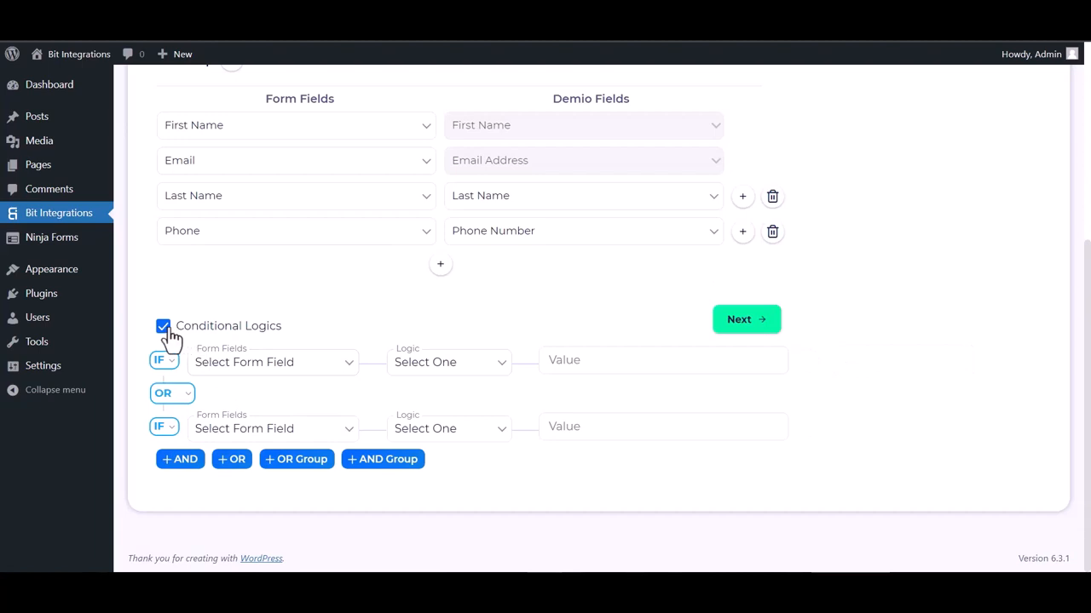
{"action": "left_click", "coordinate": [163, 326]}
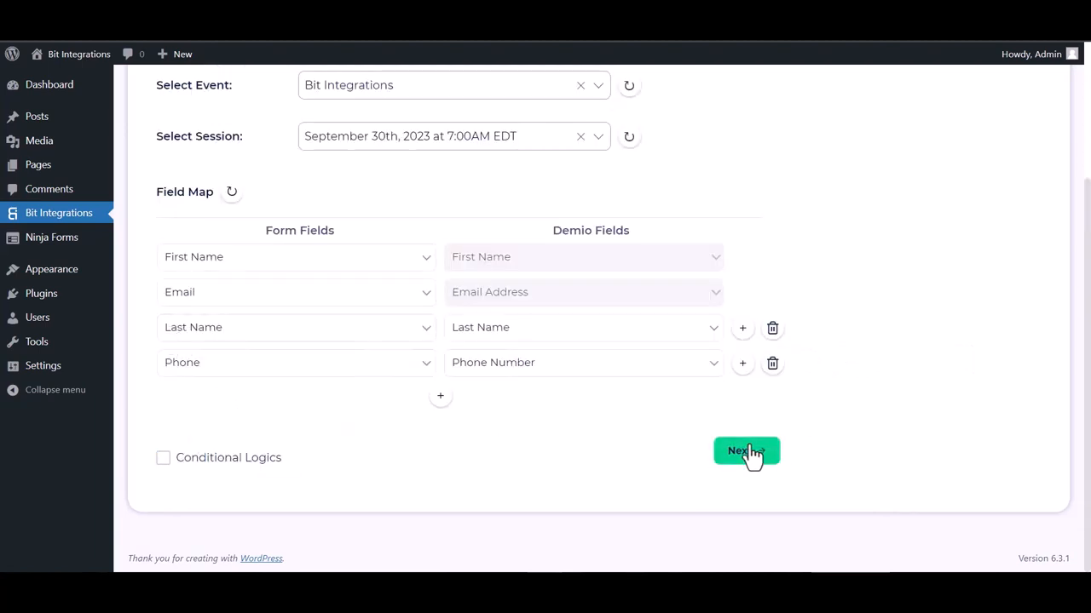
Submit the contact form as 'Bit Integrations' with a bitapps.pro email and phone 444555666.
{"action": "left_click", "coordinate": [746, 451]}
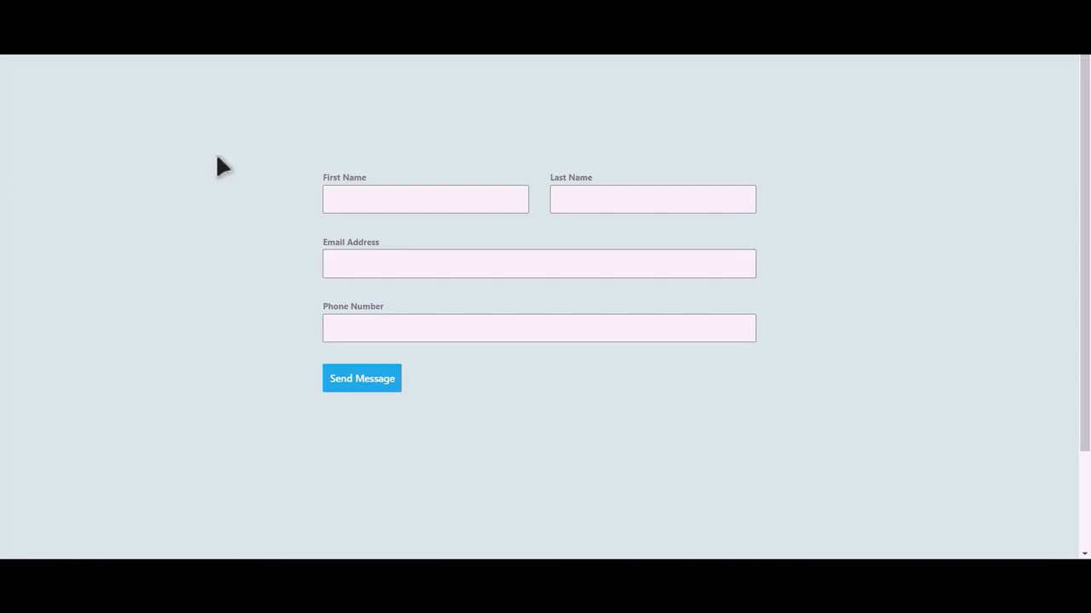
{"action": "type", "text": "Bit"}
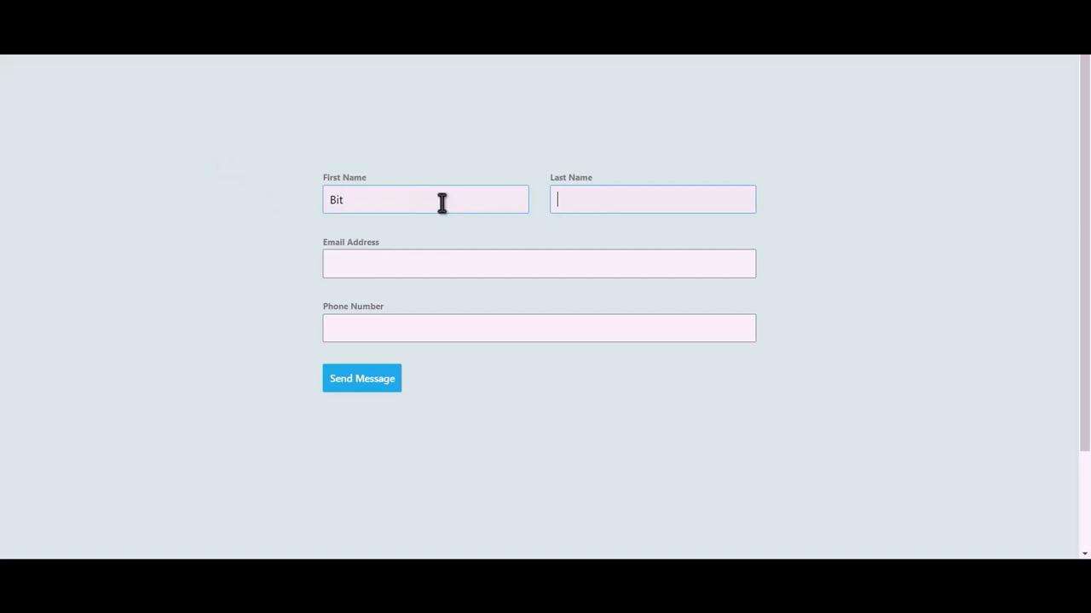
{"action": "type", "text": "Integra"}
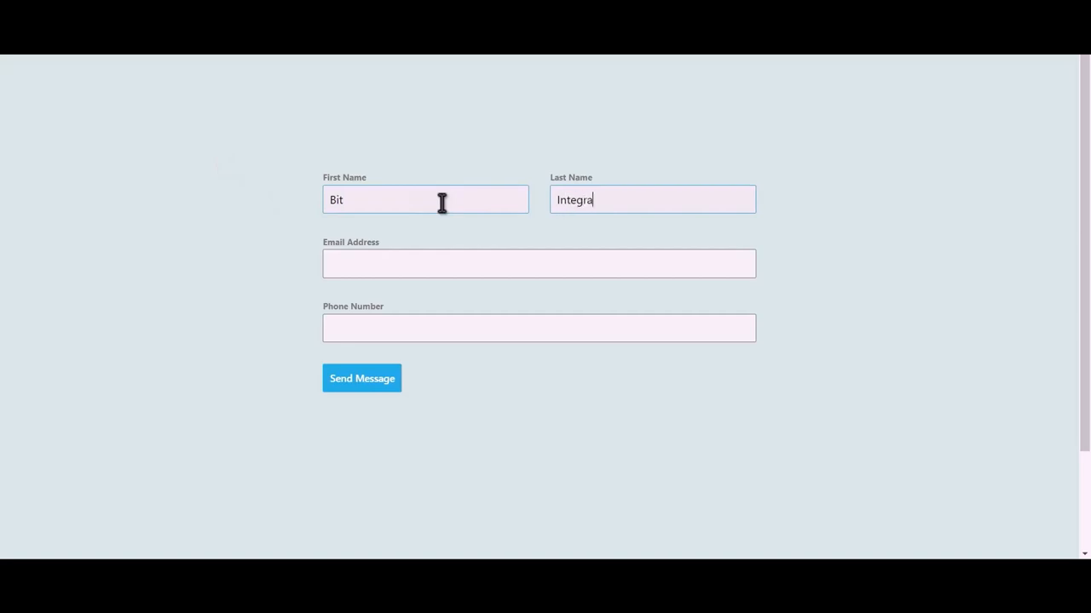
{"action": "type", "text": "tions"}
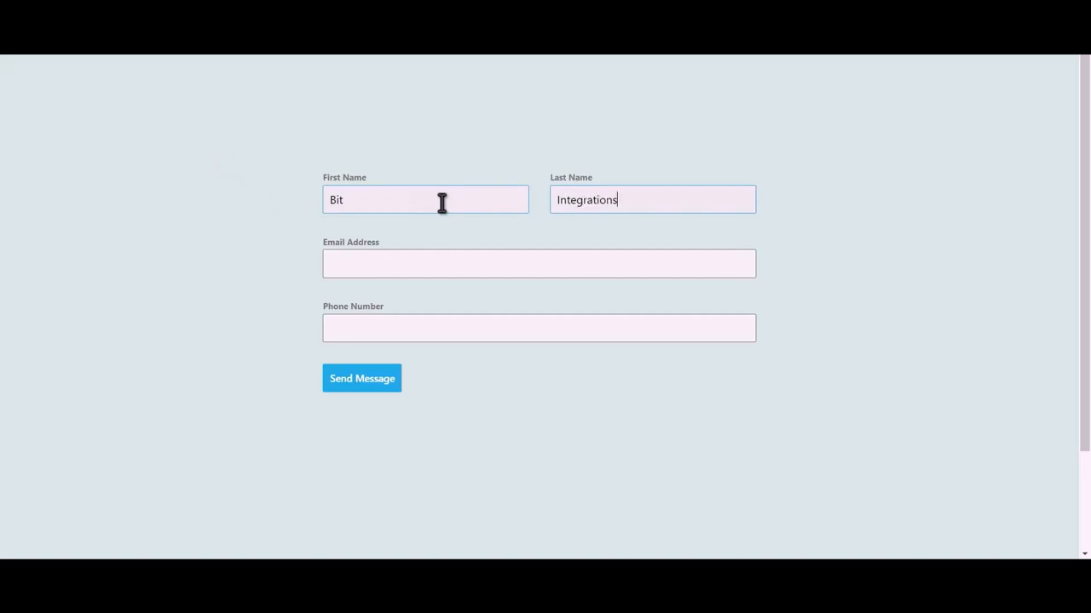
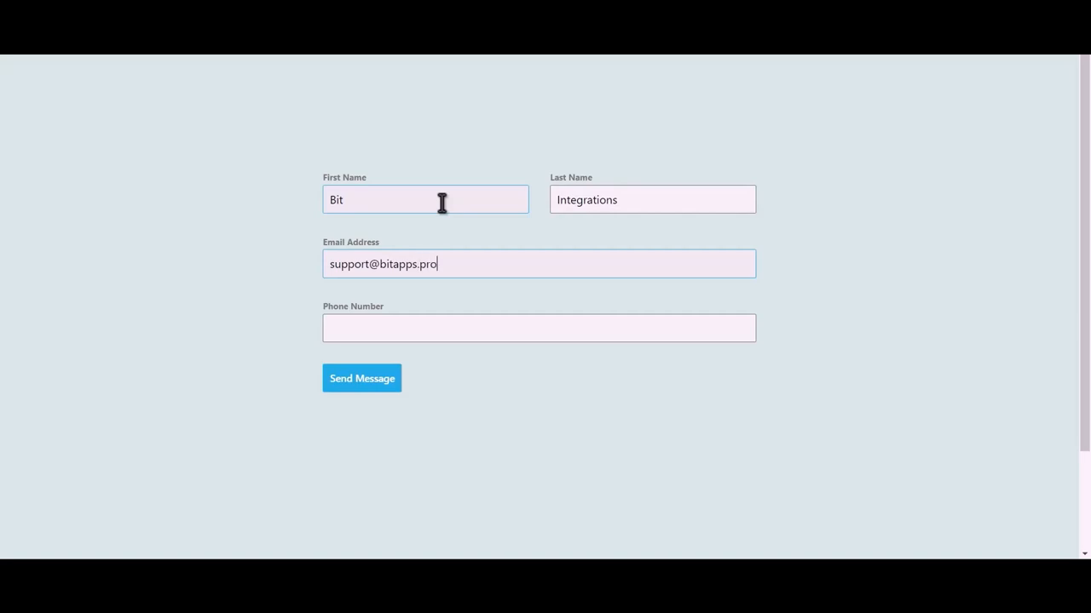
{"action": "type", "text": "444"}
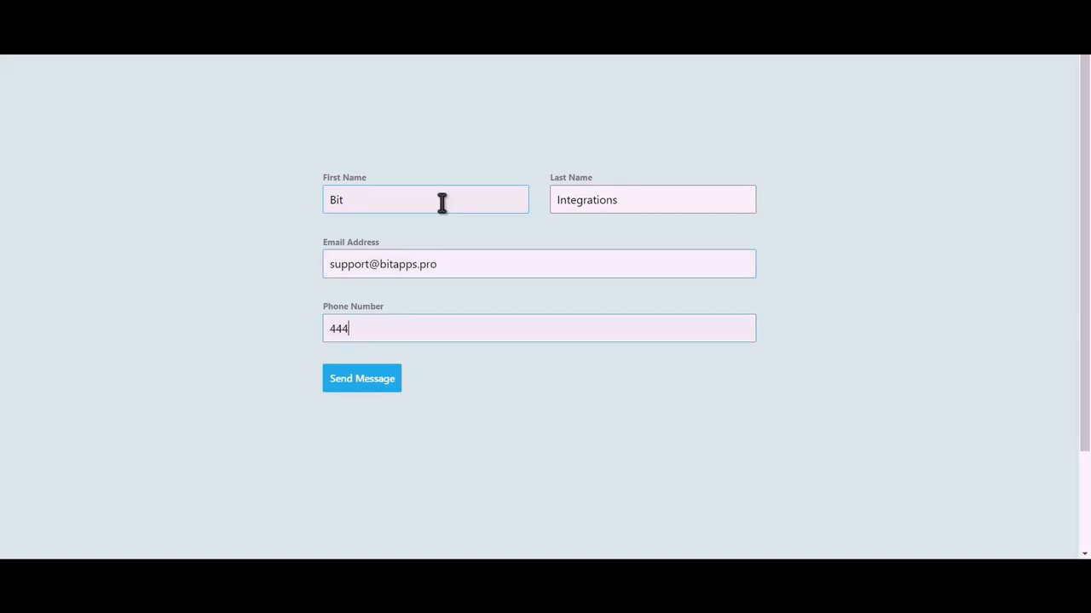
{"action": "type", "text": "555666"}
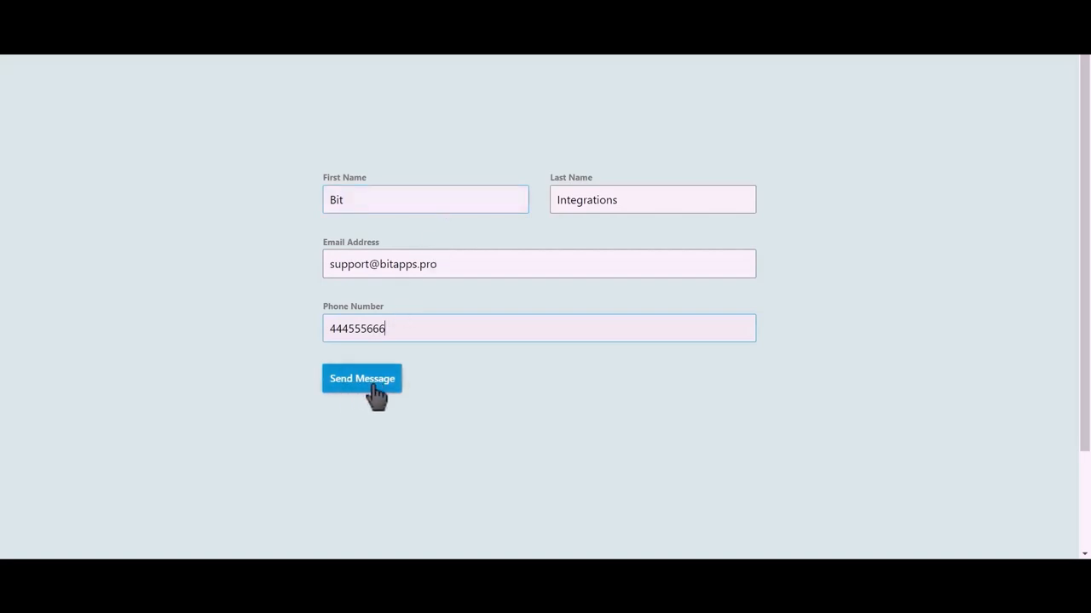
{"action": "left_click", "coordinate": [361, 378]}
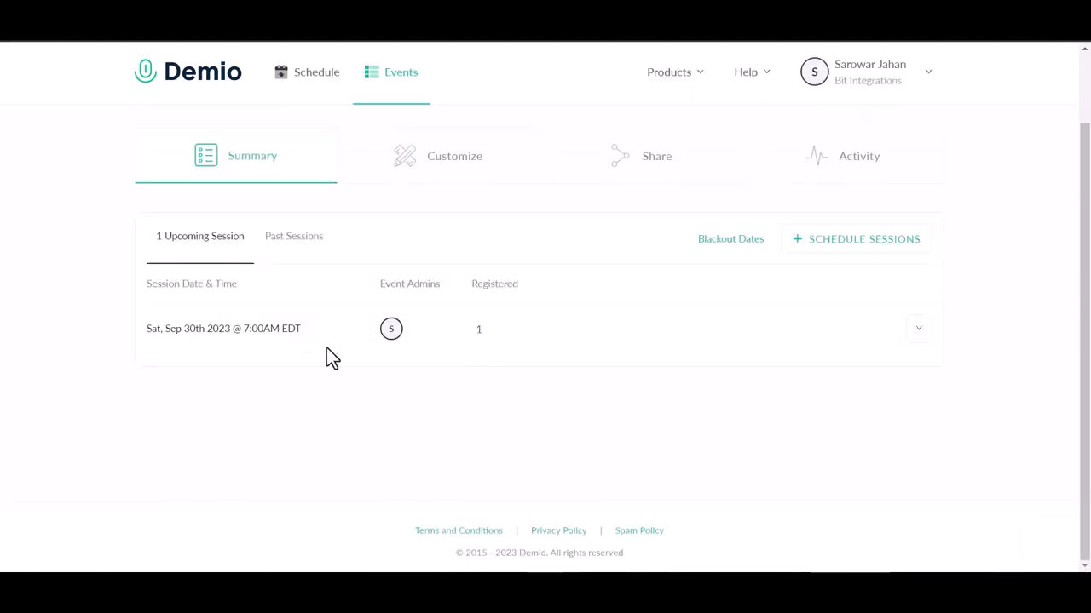
Open the upcoming September 30th session's People list to see registrant 'Bit'.
{"action": "left_click", "coordinate": [223, 328]}
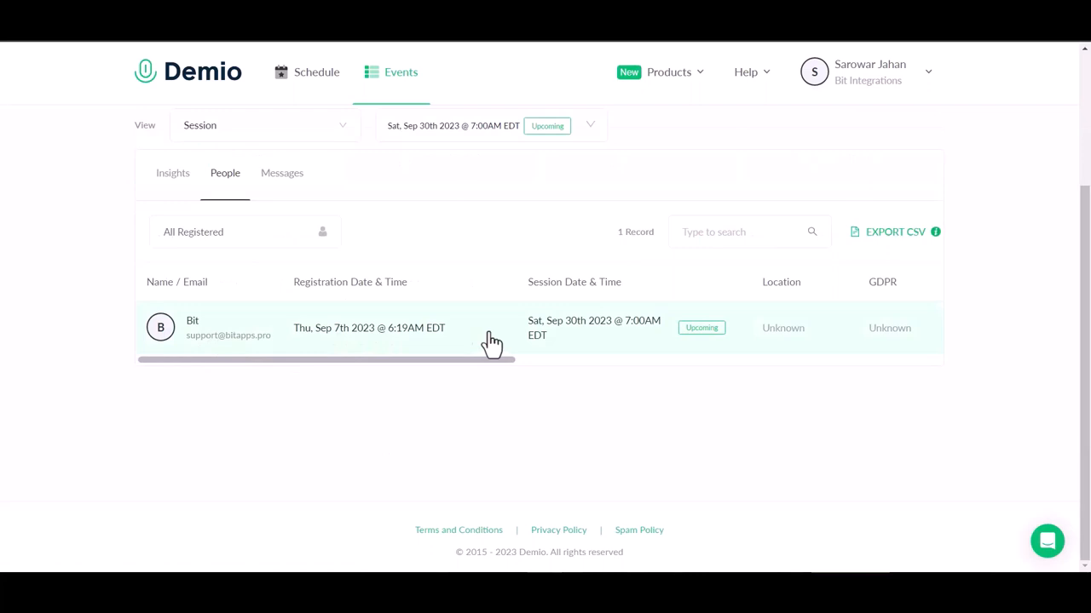
{"action": "mouse_move", "coordinate": [358, 345]}
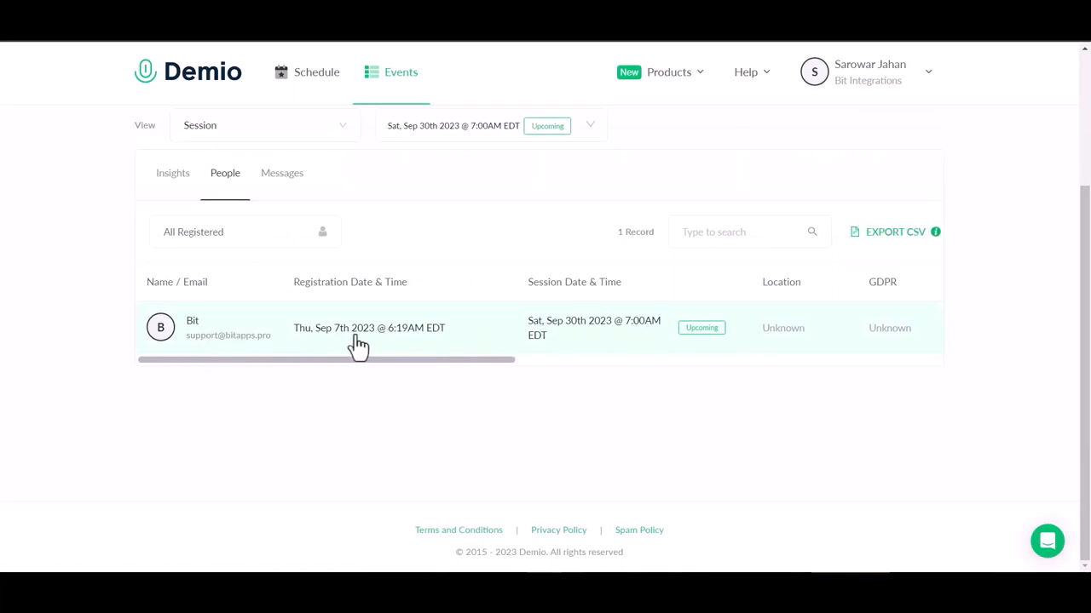